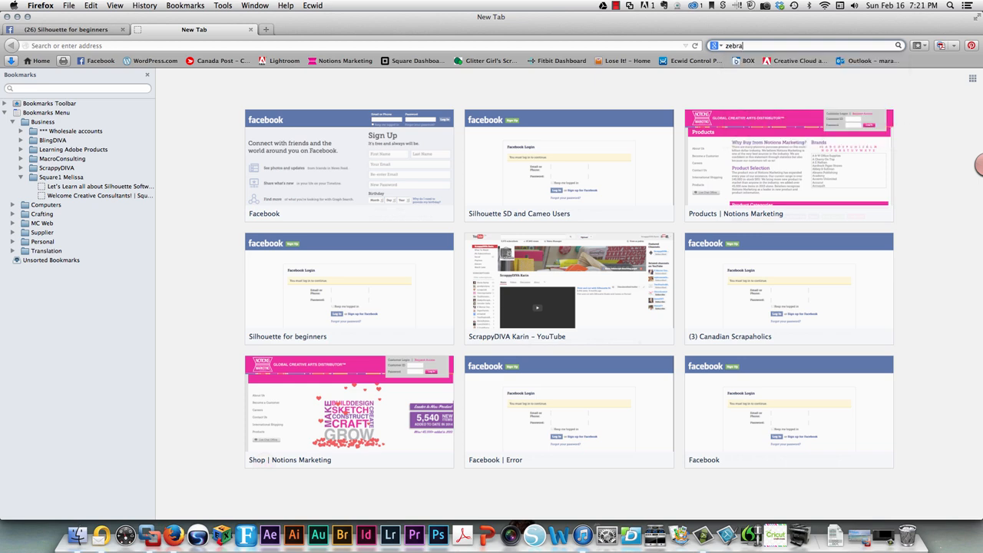
Step: Search Google for 'zebra pattern silhouette', keeping the exact spelling instead of the correction
{"action": "type", "text": "patt"}
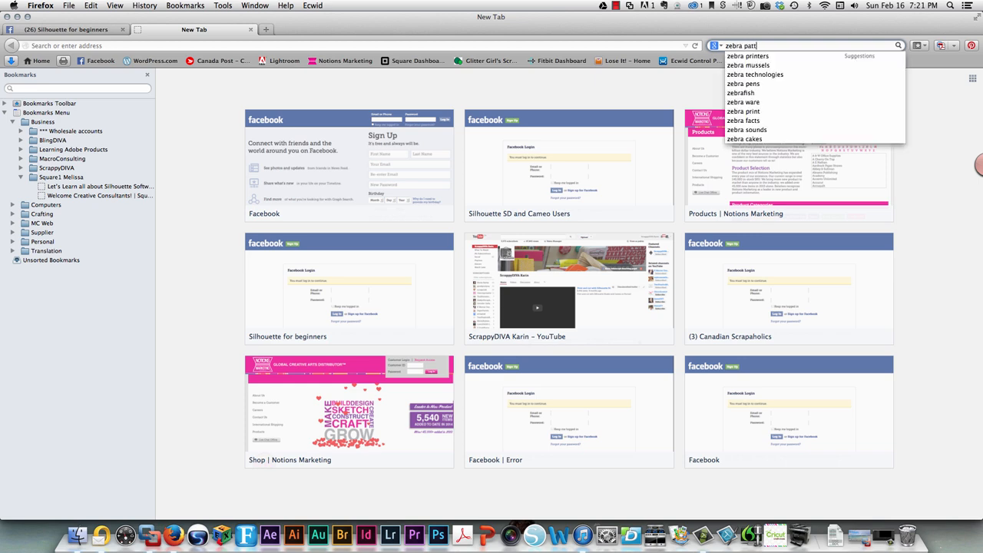
{"action": "type", "text": "ern"}
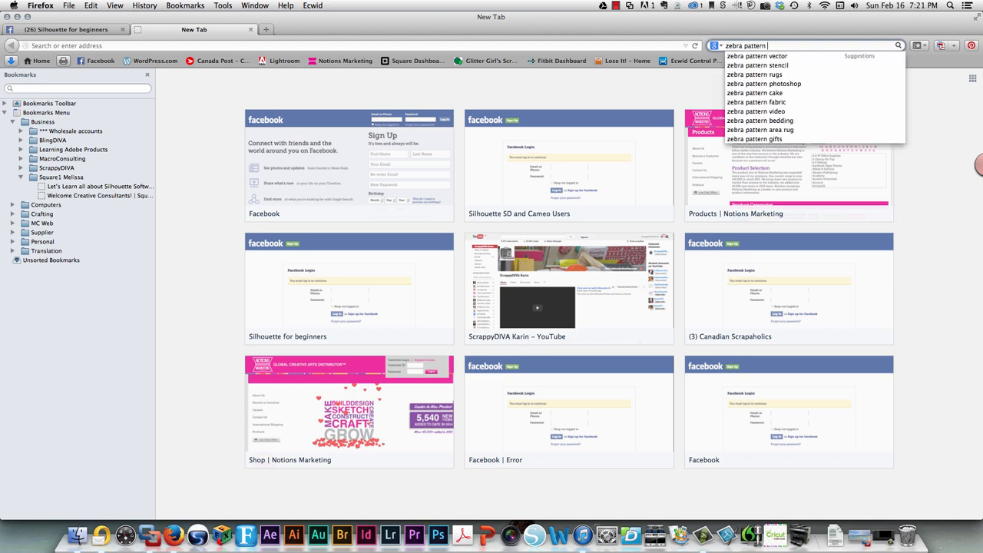
{"action": "type", "text": "silhoue"}
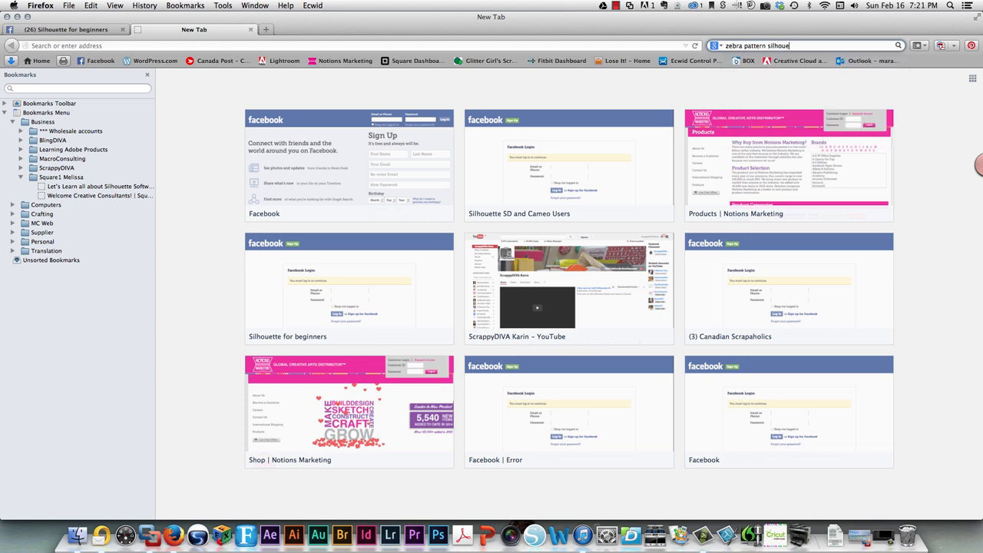
{"action": "key", "text": "Return"}
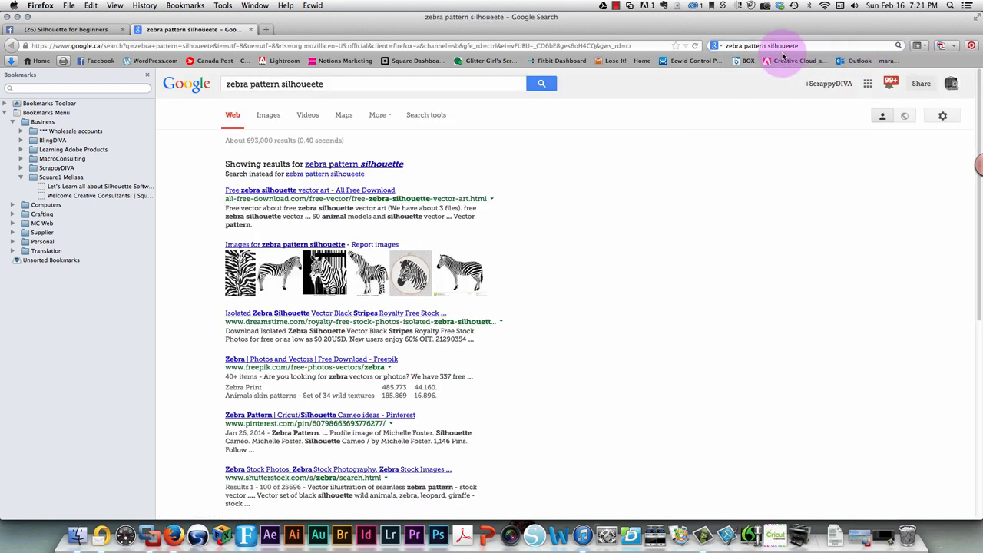
{"action": "left_click", "coordinate": [783, 45]}
{"action": "type", "text": "t"}
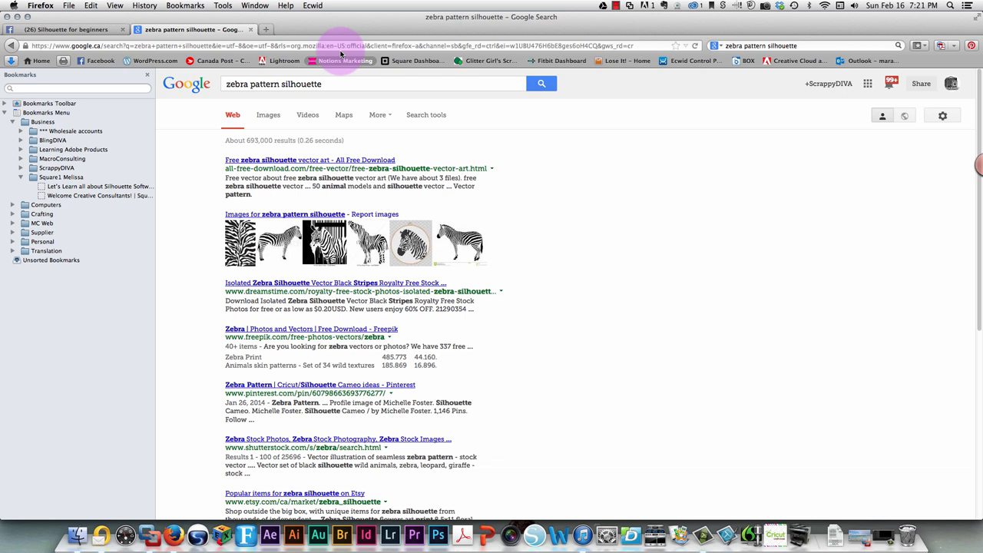
Step: Switch to Images results and scroll through the zebra pattern thumbnails
{"action": "left_click", "coordinate": [268, 115]}
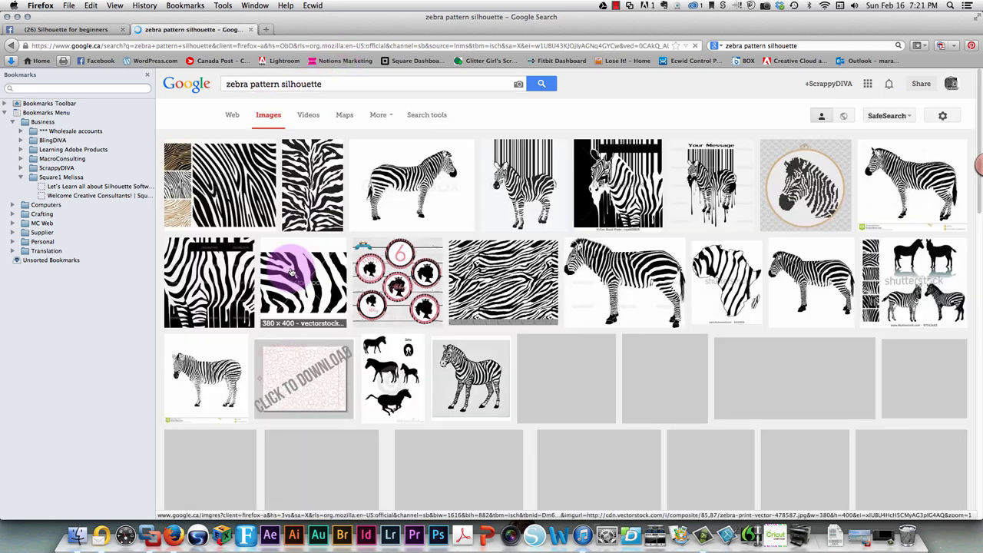
{"action": "scroll", "scroll_direction": "down", "scroll_amount": 3}
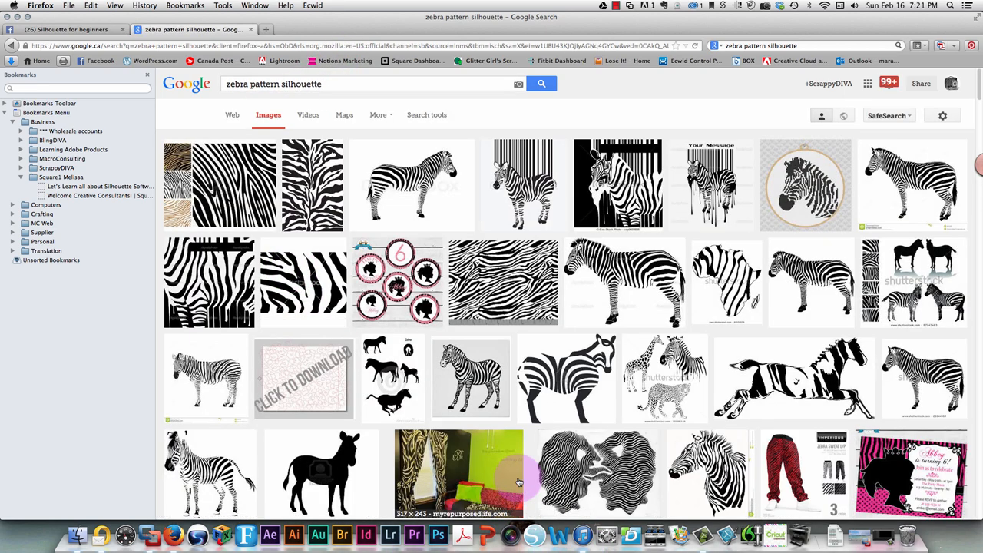
{"action": "scroll", "scroll_direction": "down", "scroll_amount": 3}
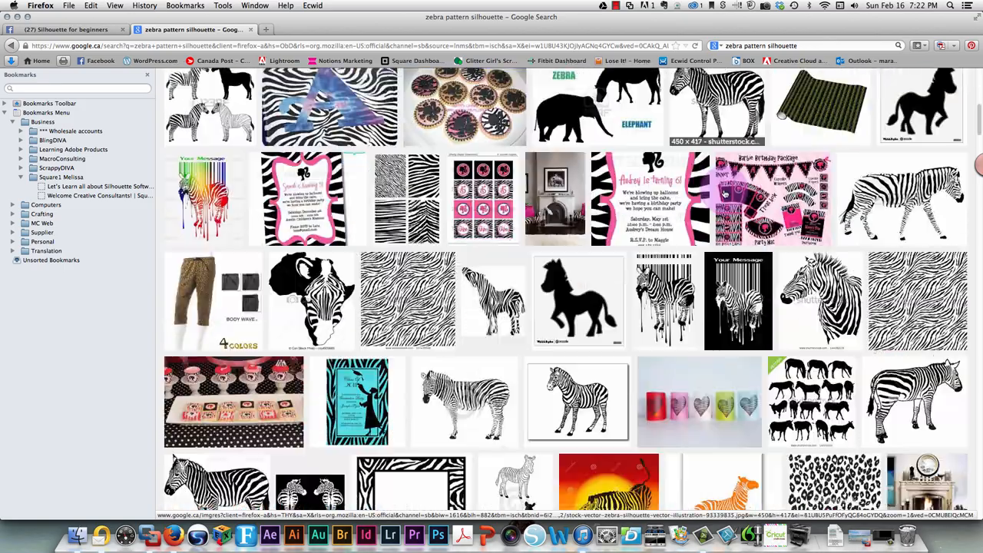
{"action": "scroll", "scroll_direction": "down", "scroll_amount": 3}
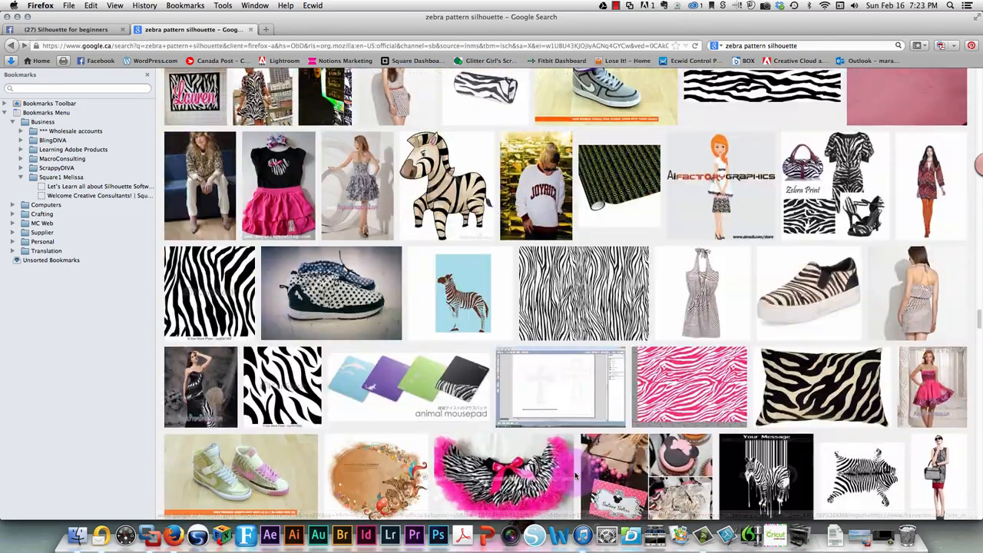
{"action": "scroll", "scroll_direction": "down", "scroll_amount": 3}
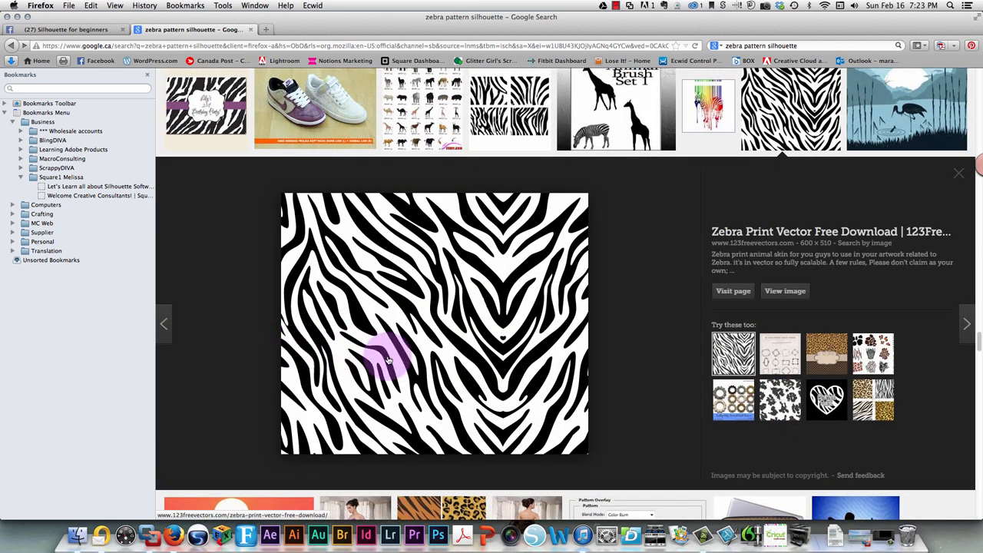
Step: Save the previewed zebra print vector image into the Temp folder
{"action": "right_click", "coordinate": [388, 361]}
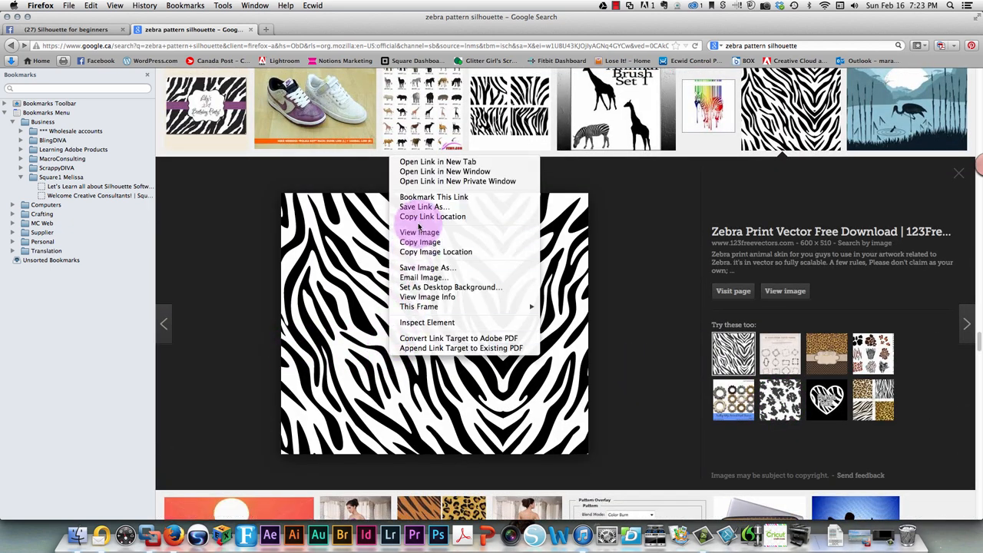
{"action": "left_click", "coordinate": [427, 268]}
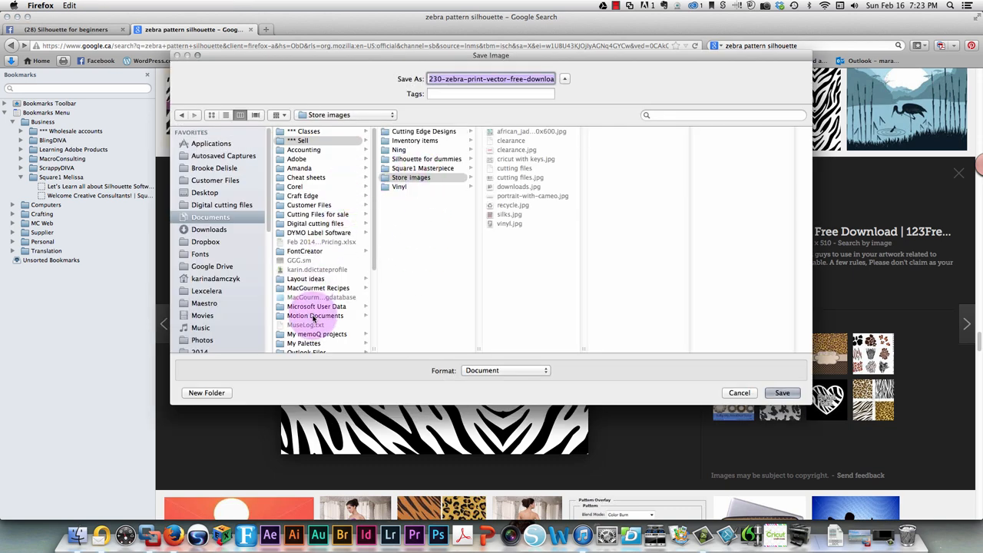
{"action": "scroll", "scroll_direction": "down", "scroll_amount": 3}
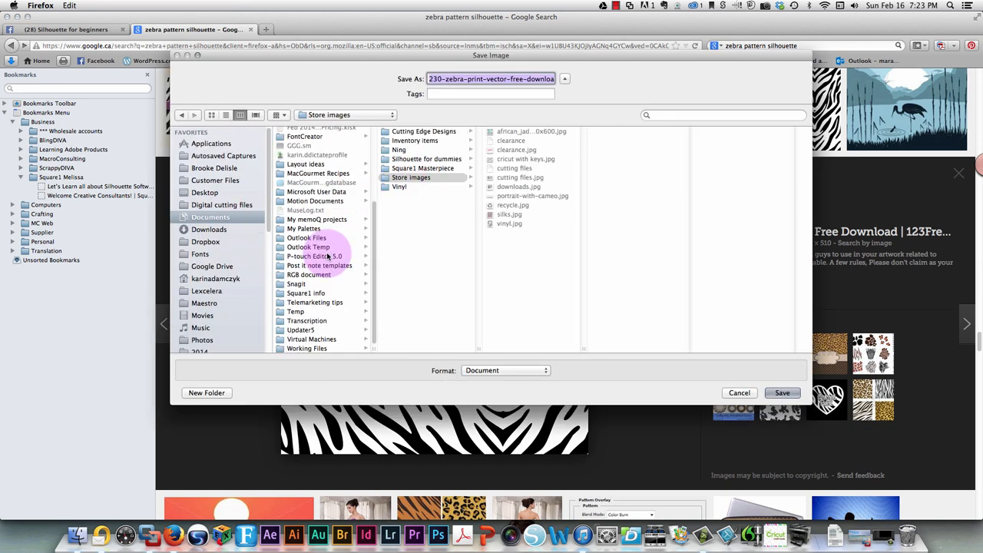
{"action": "left_click", "coordinate": [296, 311]}
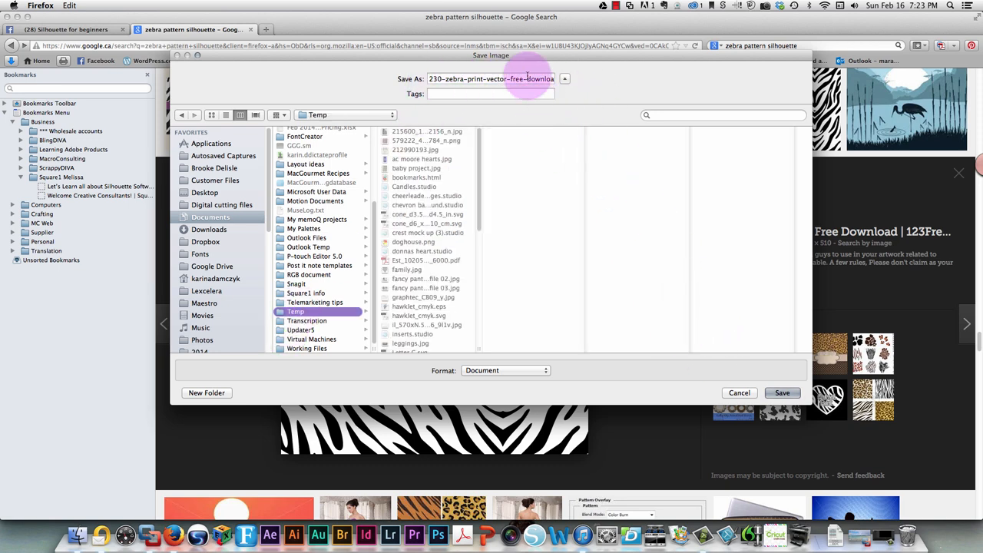
{"action": "left_click", "coordinate": [739, 392]}
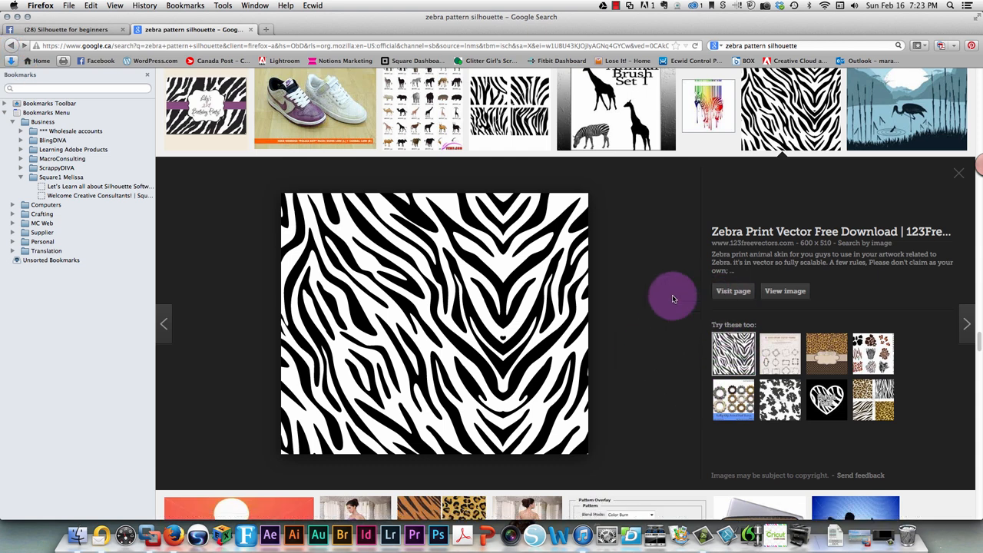
{"action": "mouse_move", "coordinate": [861, 108]}
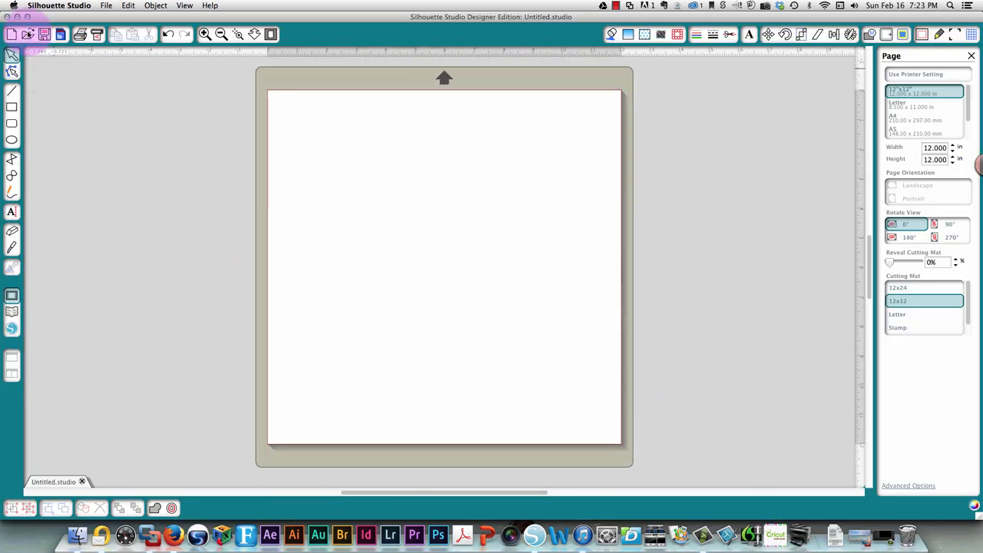
Step: Open the zebra PNG from Temp and drag it fully onto the 12x12 mat
{"action": "left_click", "coordinate": [27, 33]}
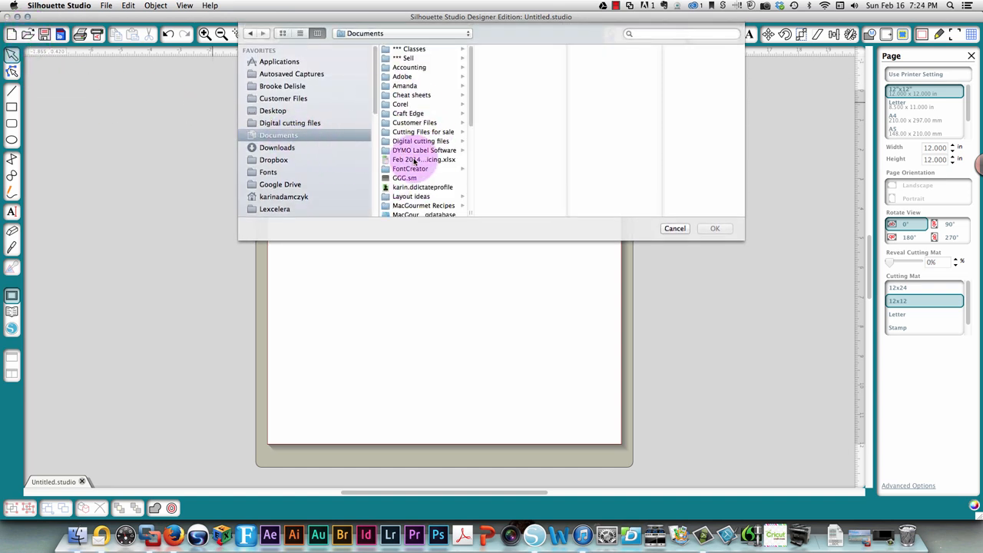
{"action": "left_click", "coordinate": [401, 174]}
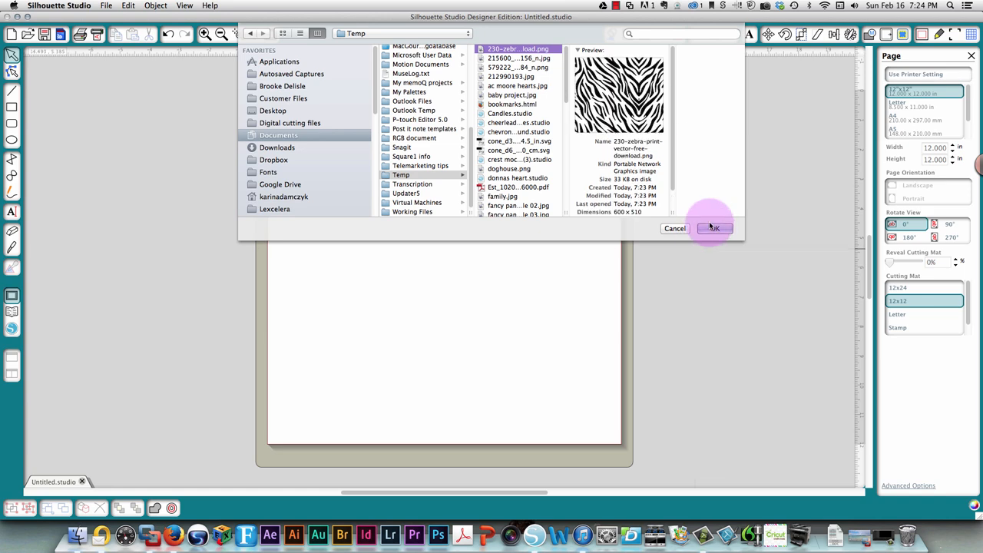
{"action": "left_click", "coordinate": [712, 228]}
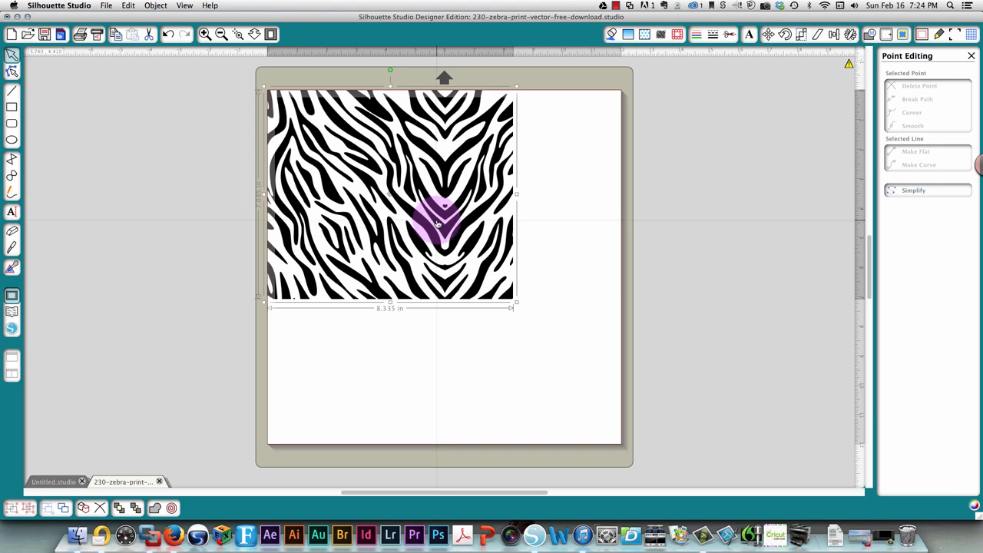
{"action": "left_click_drag", "start_coordinate": [390, 192], "coordinate": [424, 240]}
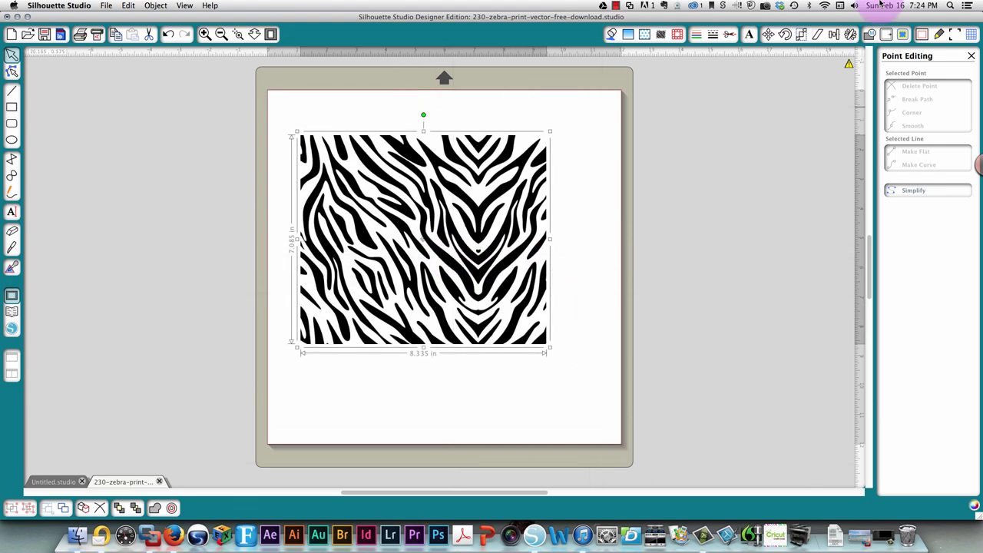
{"action": "mouse_move", "coordinate": [904, 34]}
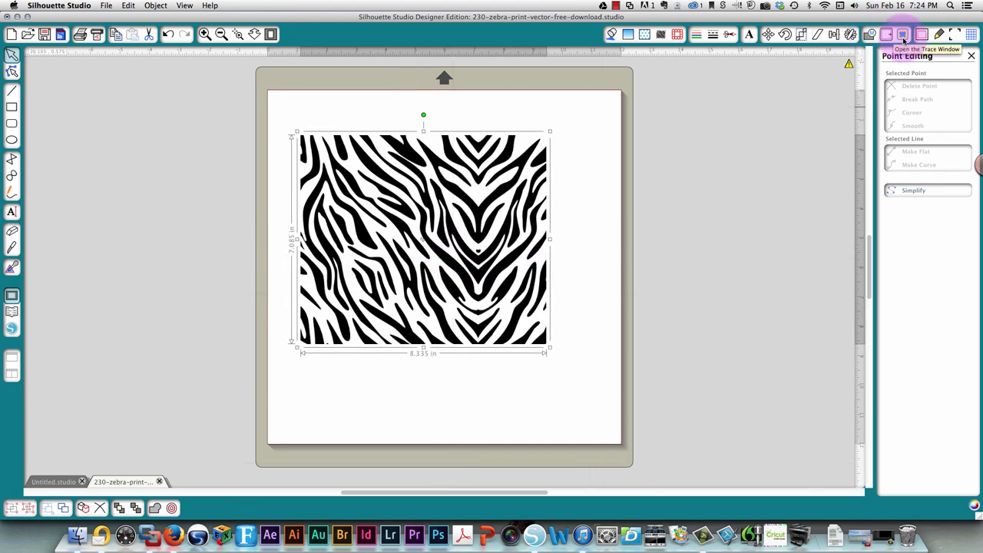
Step: Trace the zebra image with High Pass Filter unchecked to create red cut lines
{"action": "left_click", "coordinate": [903, 33]}
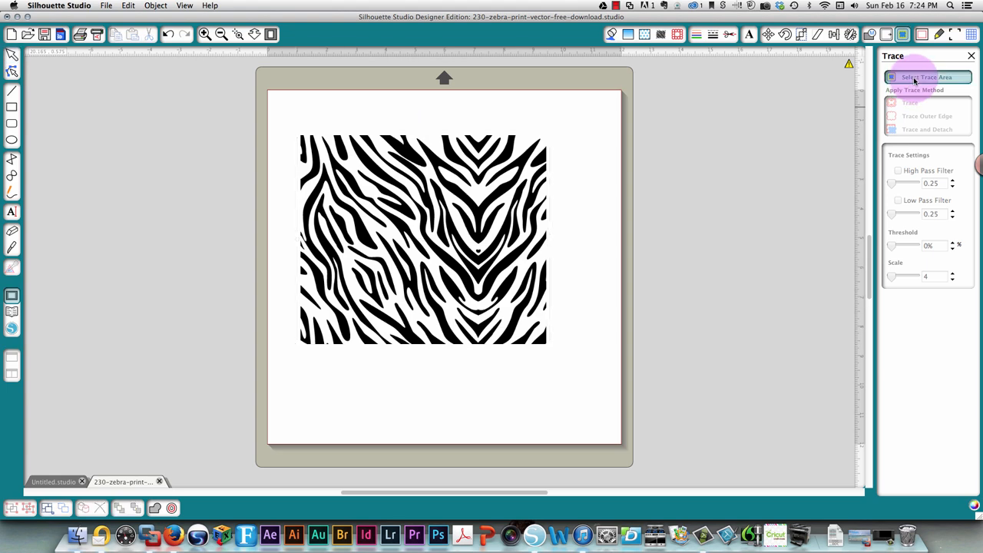
{"action": "left_click", "coordinate": [927, 77]}
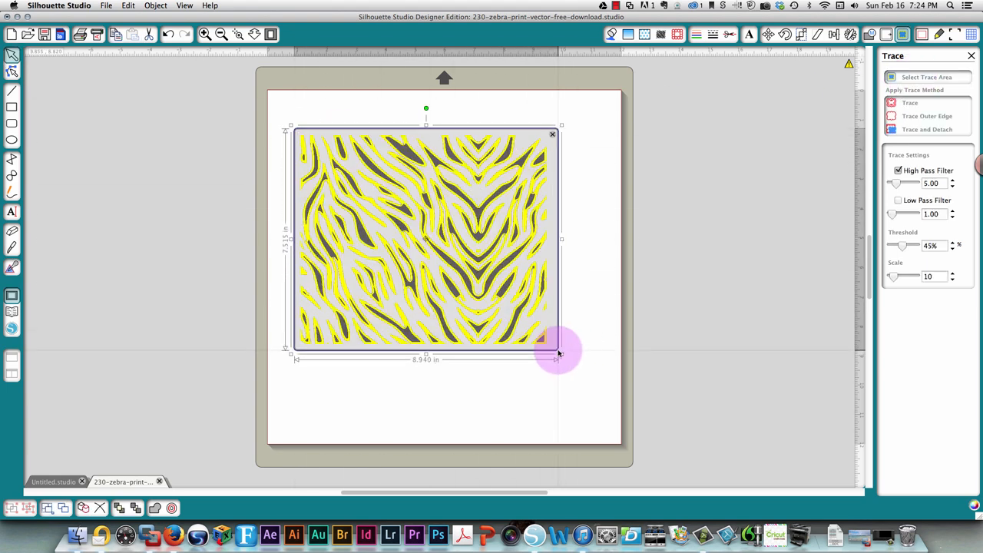
{"action": "left_click", "coordinate": [898, 171]}
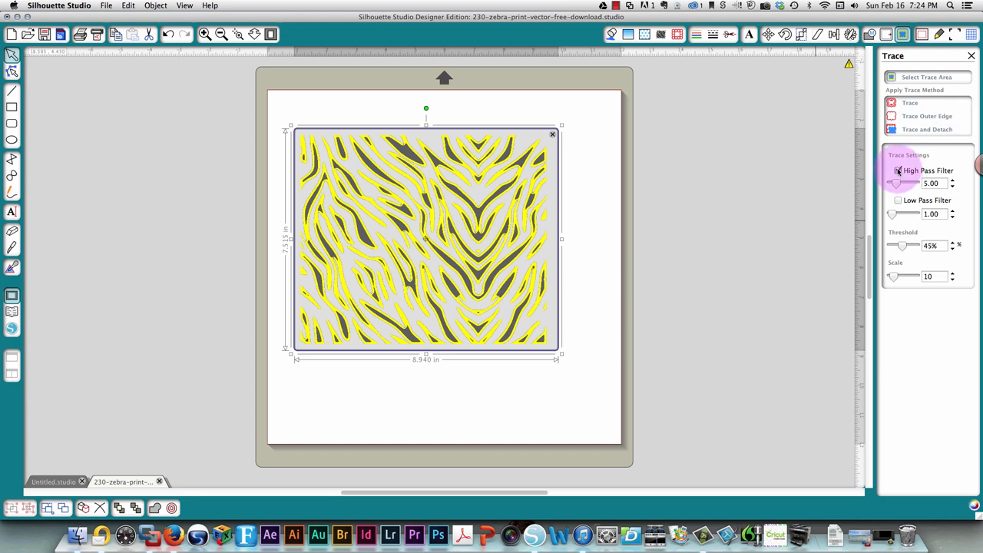
{"action": "left_click", "coordinate": [897, 171]}
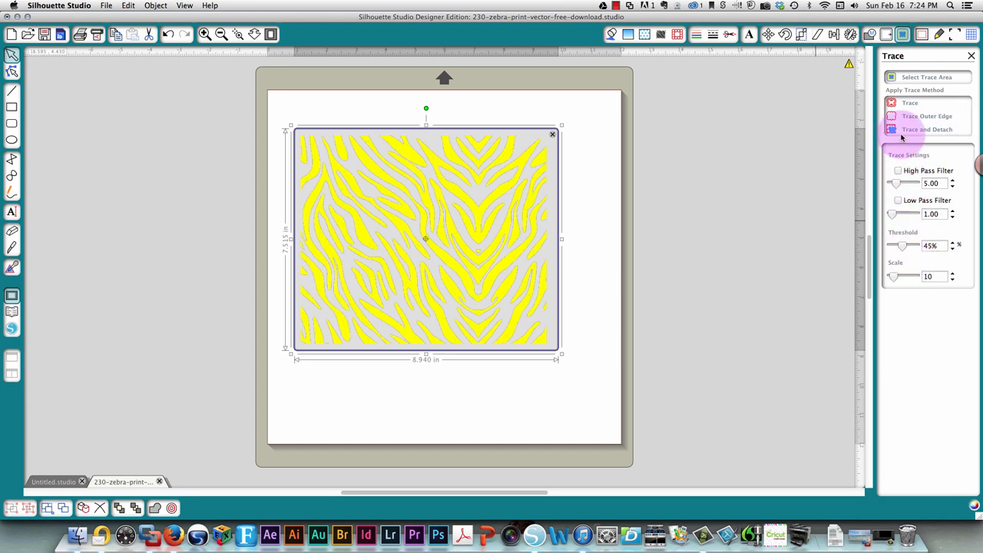
{"action": "left_click", "coordinate": [926, 129]}
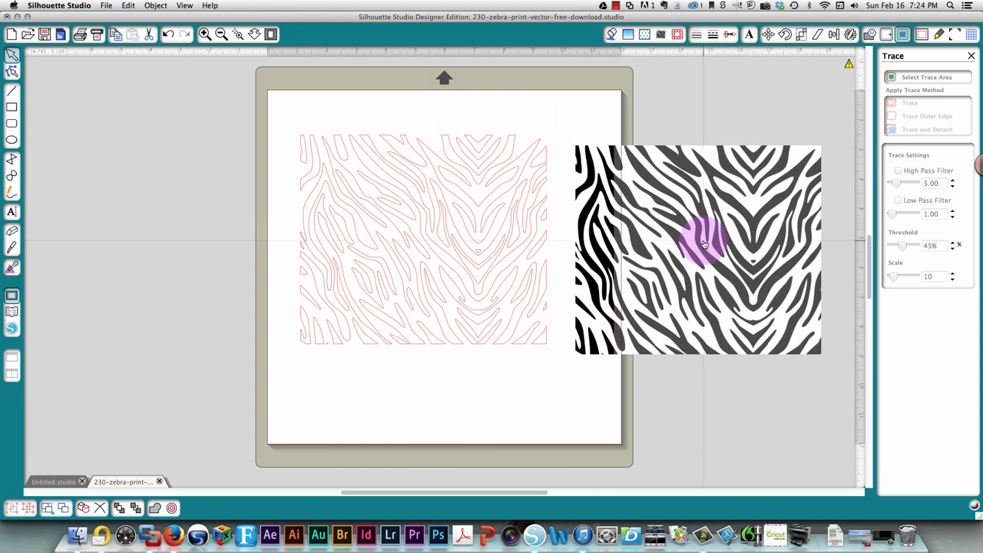
{"action": "mouse_move", "coordinate": [649, 419]}
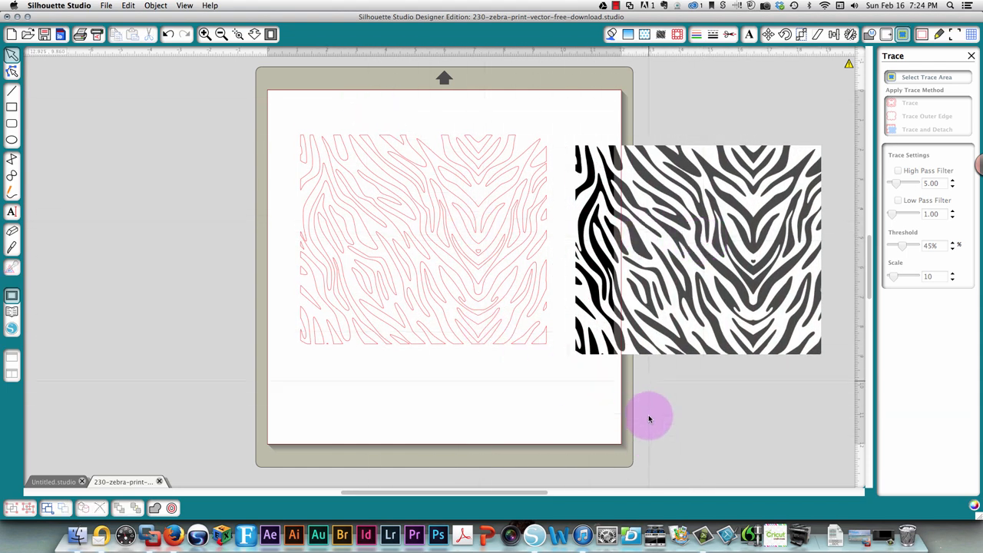